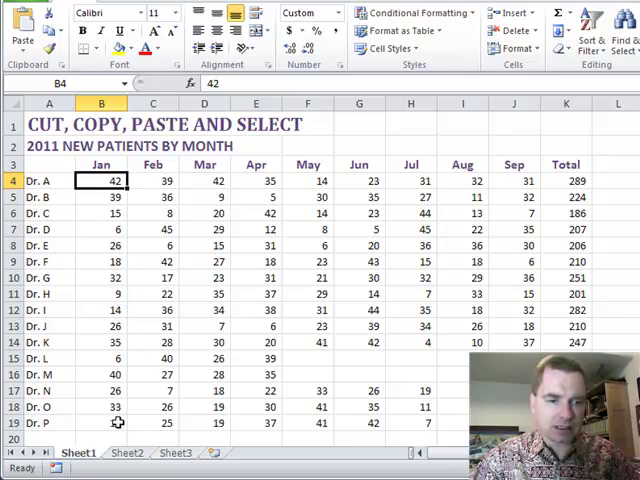
Select Dr. A's August figure and extend down to the last filled cell before the blank.
drag(100, 180, 100, 424)
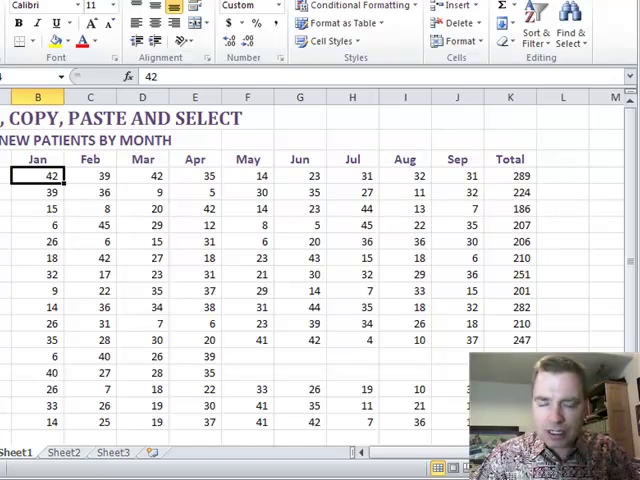
click(404, 176)
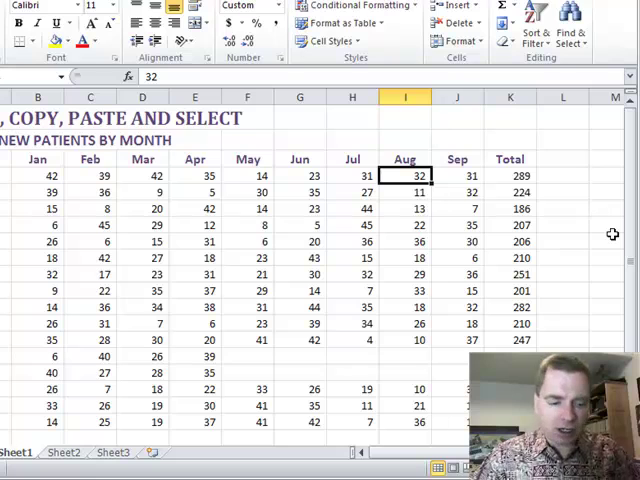
drag(404, 176, 404, 340)
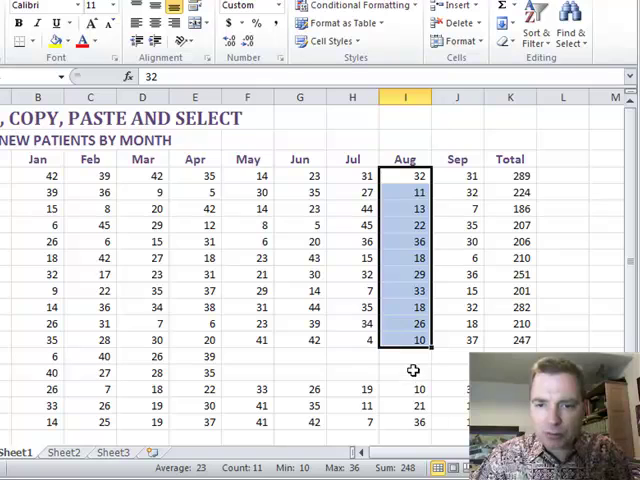
mouse_move(436, 224)
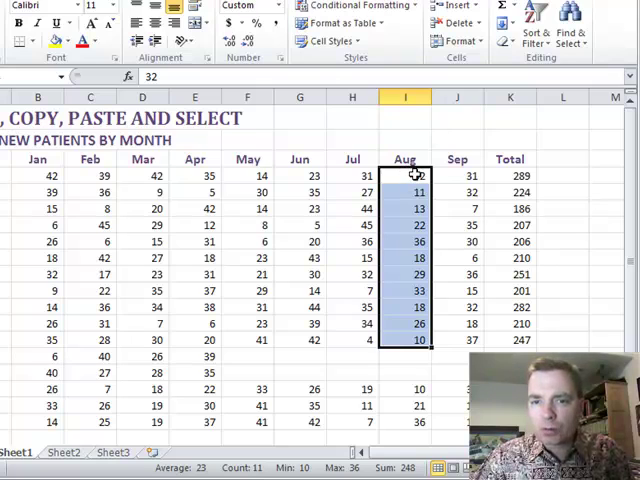
click(142, 176)
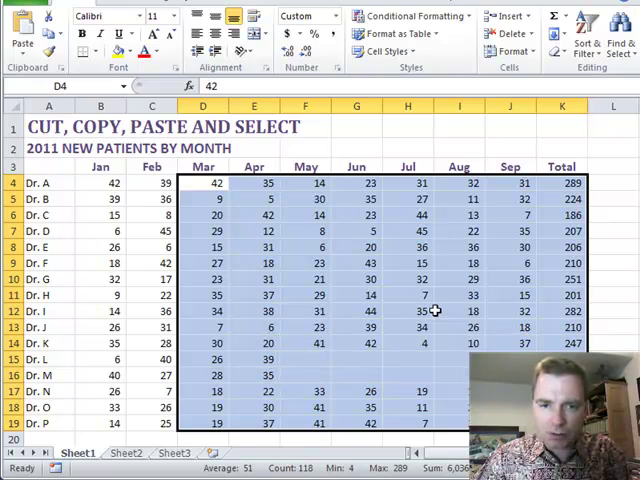
Select row 15's January figure and extend right until the blank month stops it.
click(116, 360)
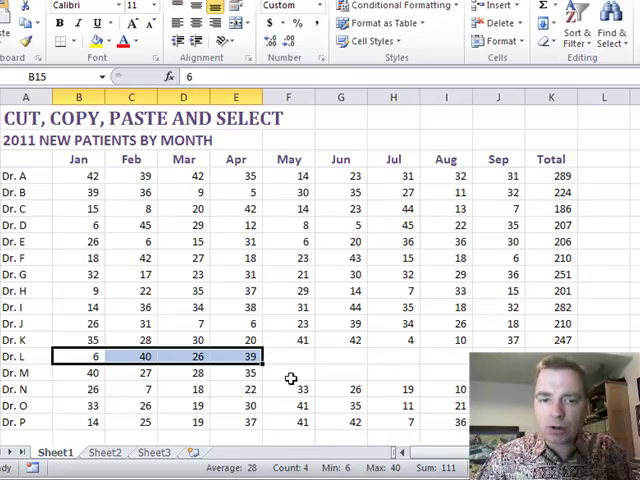
mouse_move(292, 360)
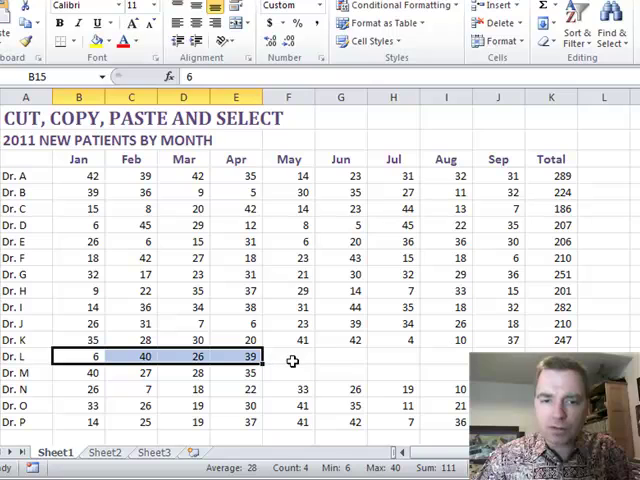